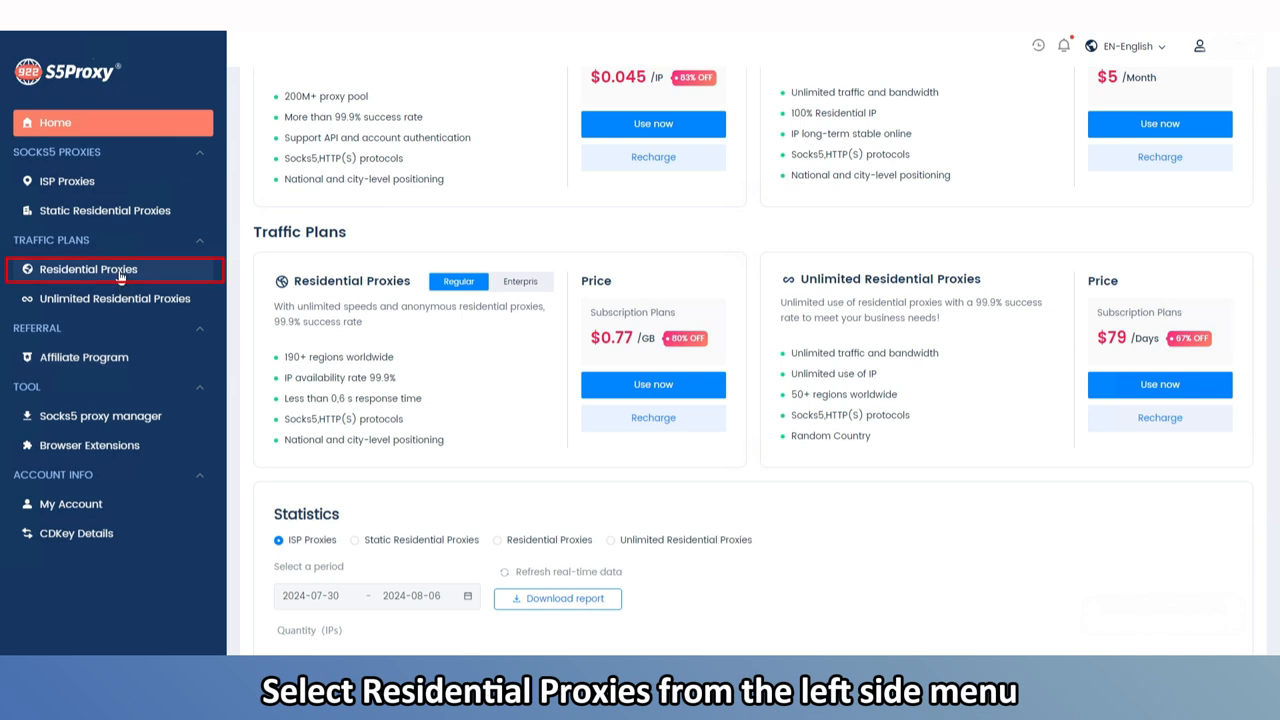
# Step: Create a sub-user with a username, password and 1 GB of traffic under Residential Proxies
pyautogui.click(89, 269)
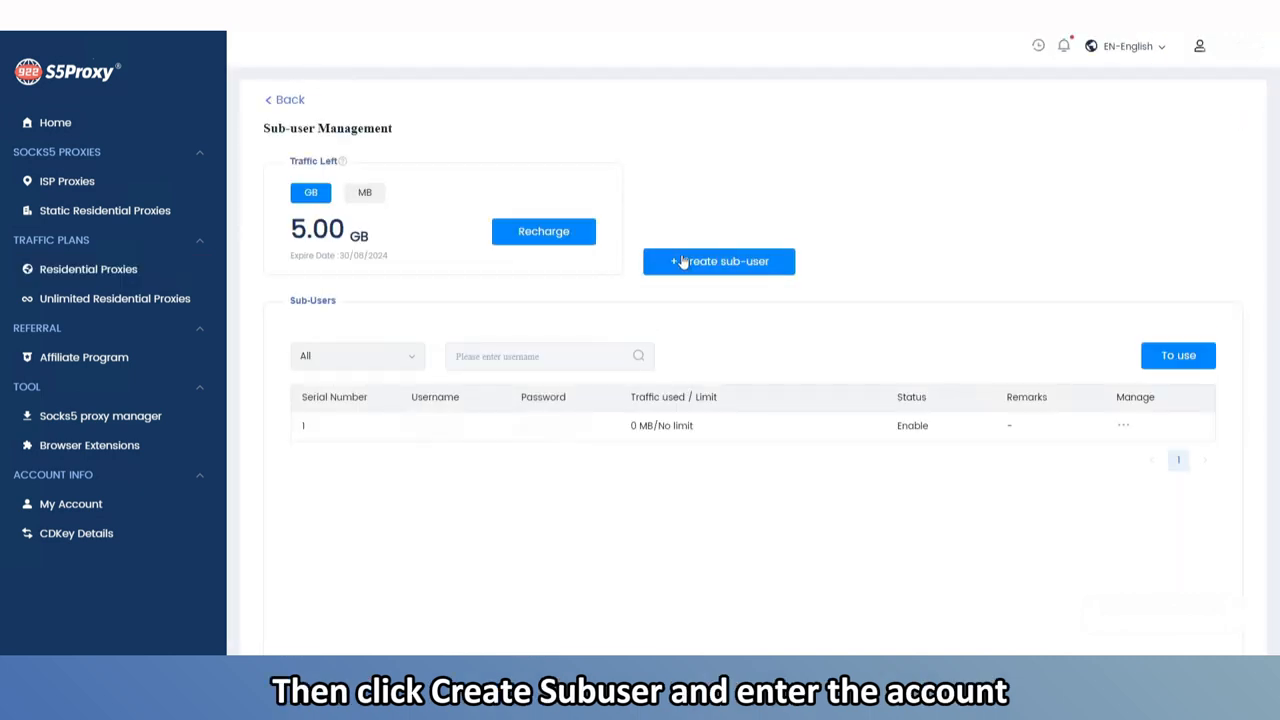
pyautogui.click(718, 261)
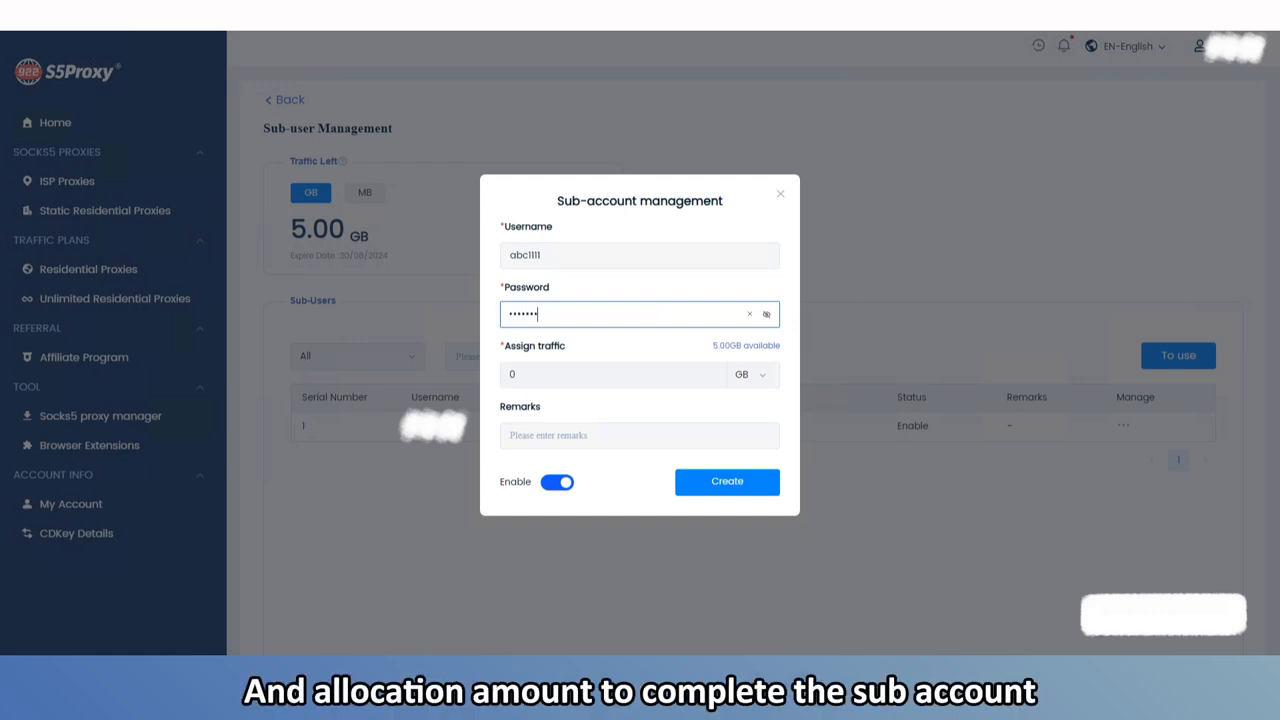
pyautogui.click(727, 481)
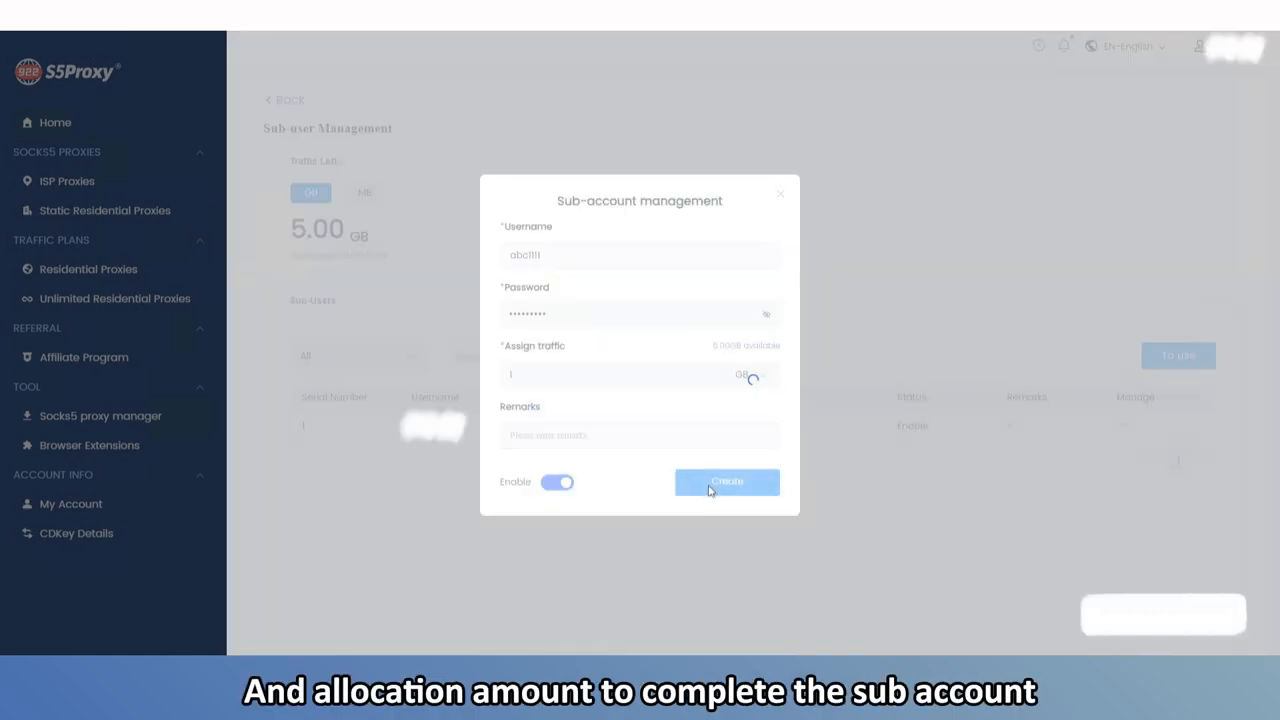
pyautogui.click(727, 481)
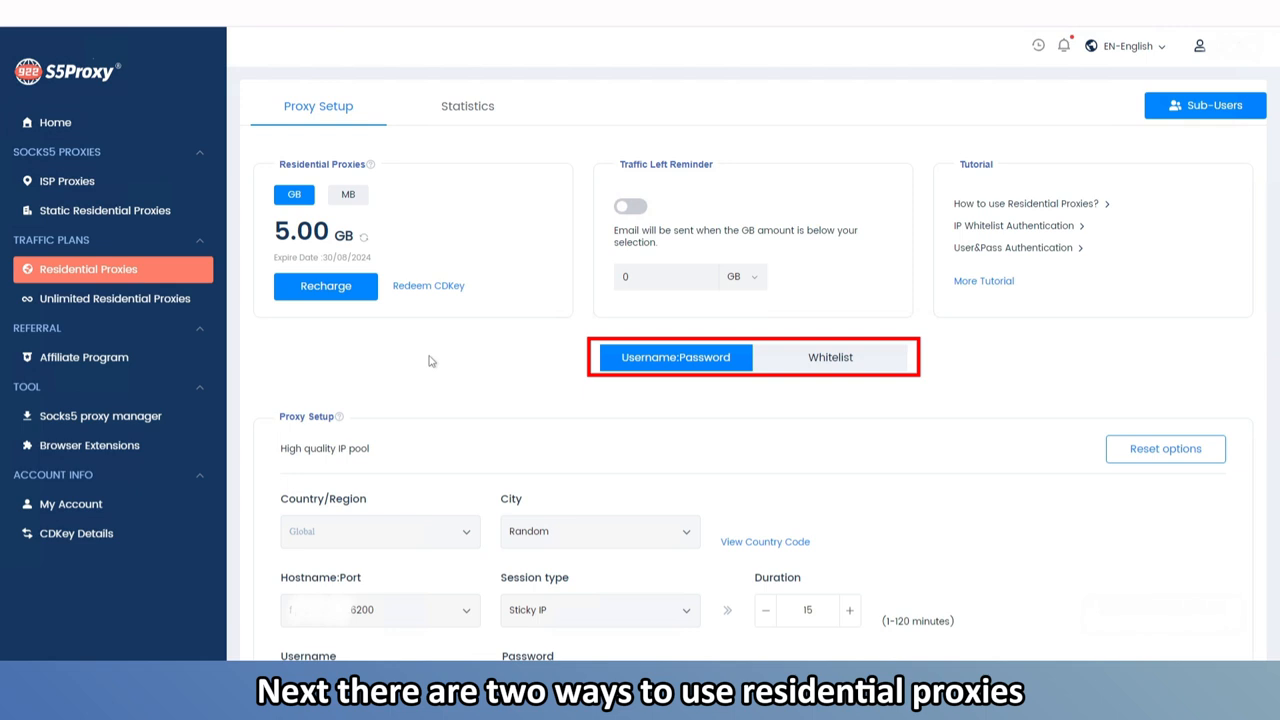
pyautogui.moveTo(650, 377)
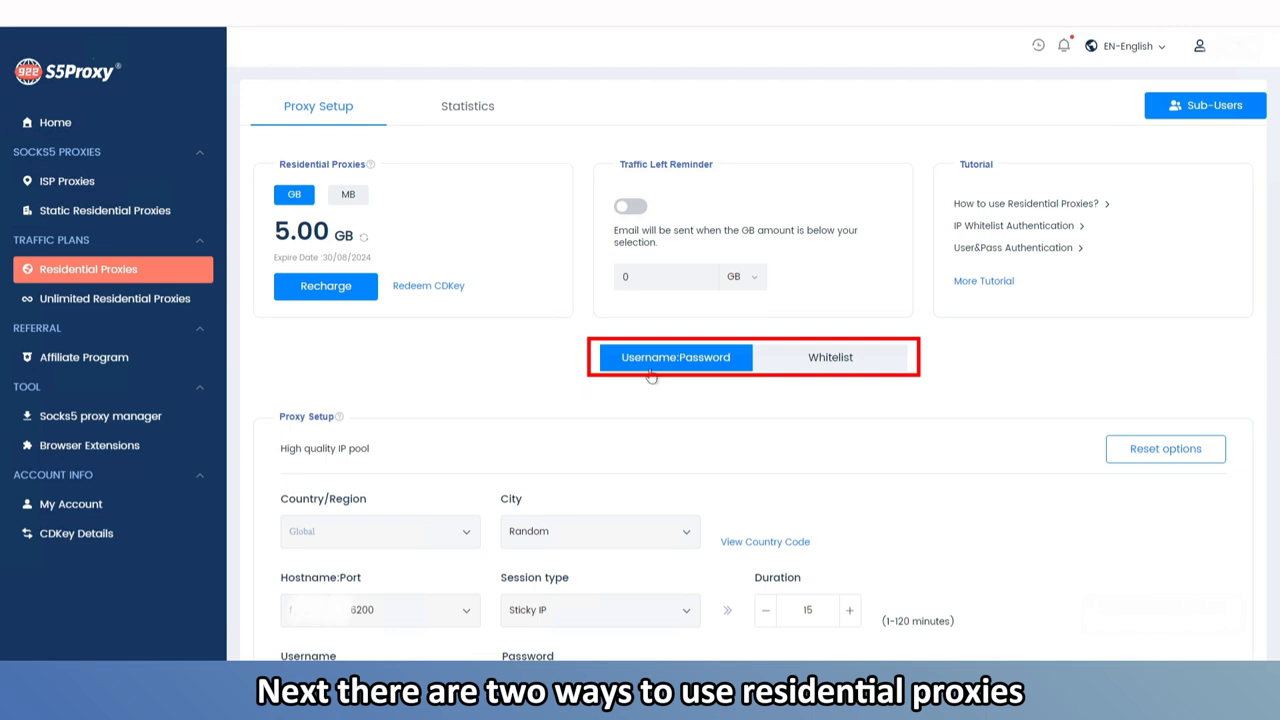
# Step: Set the proxy location to United States, city hialeah, and generate the formatted proxy list
pyautogui.scroll(-3)
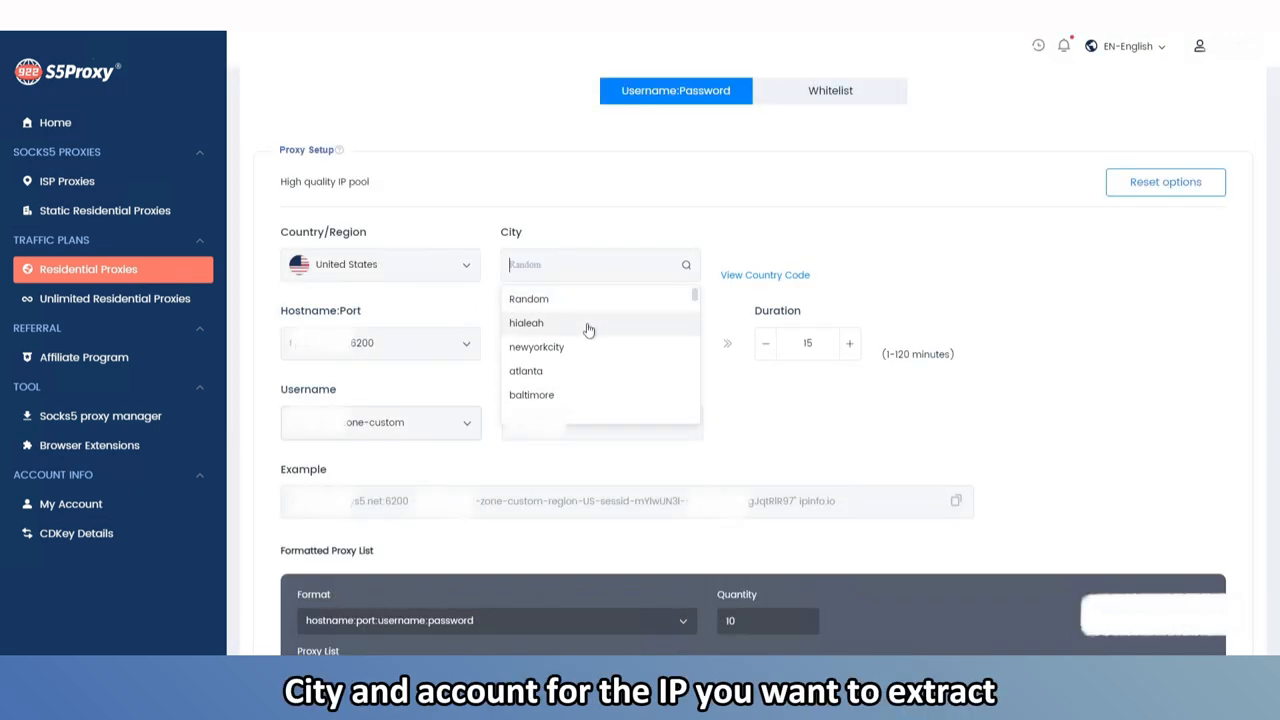
pyautogui.click(526, 322)
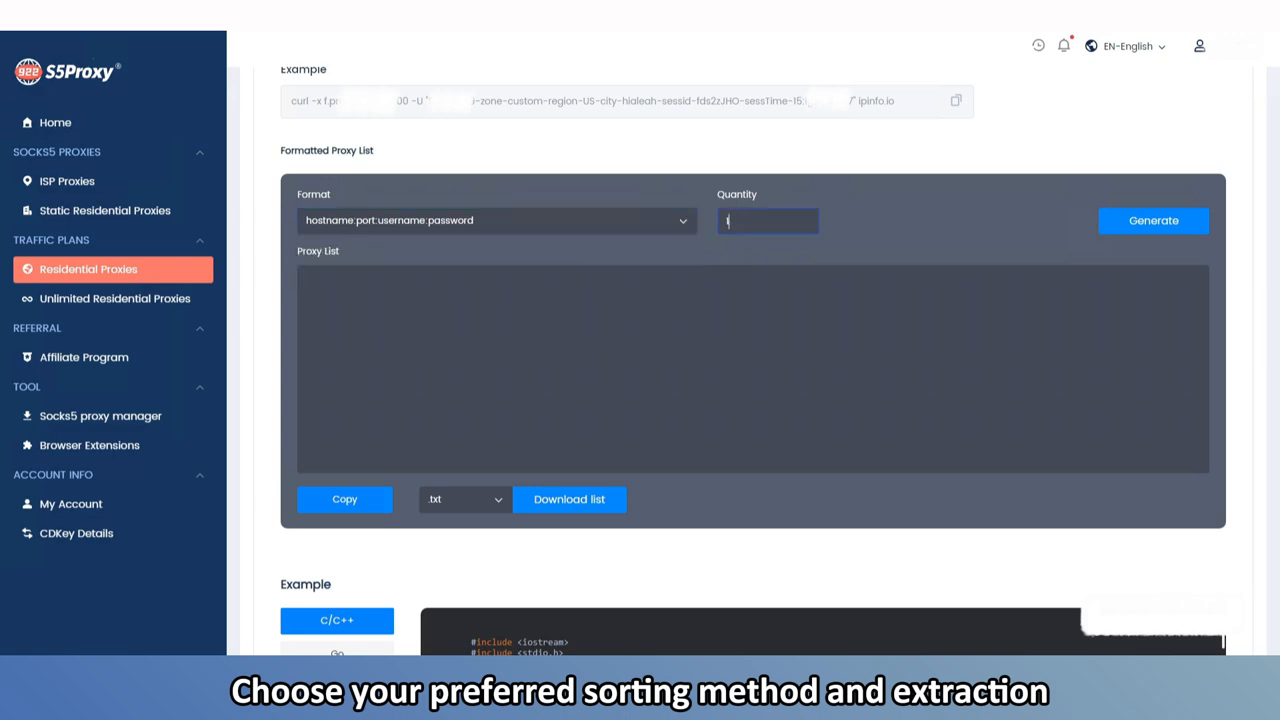
pyautogui.click(1153, 220)
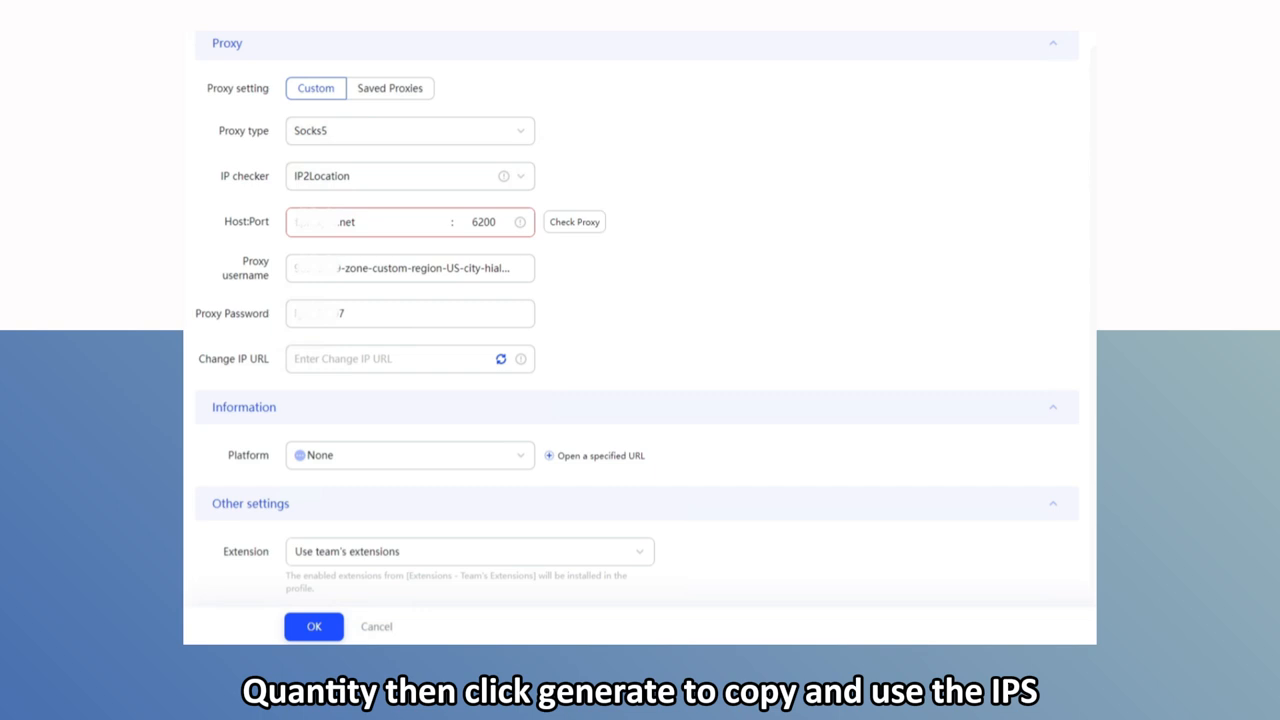
pyautogui.click(574, 221)
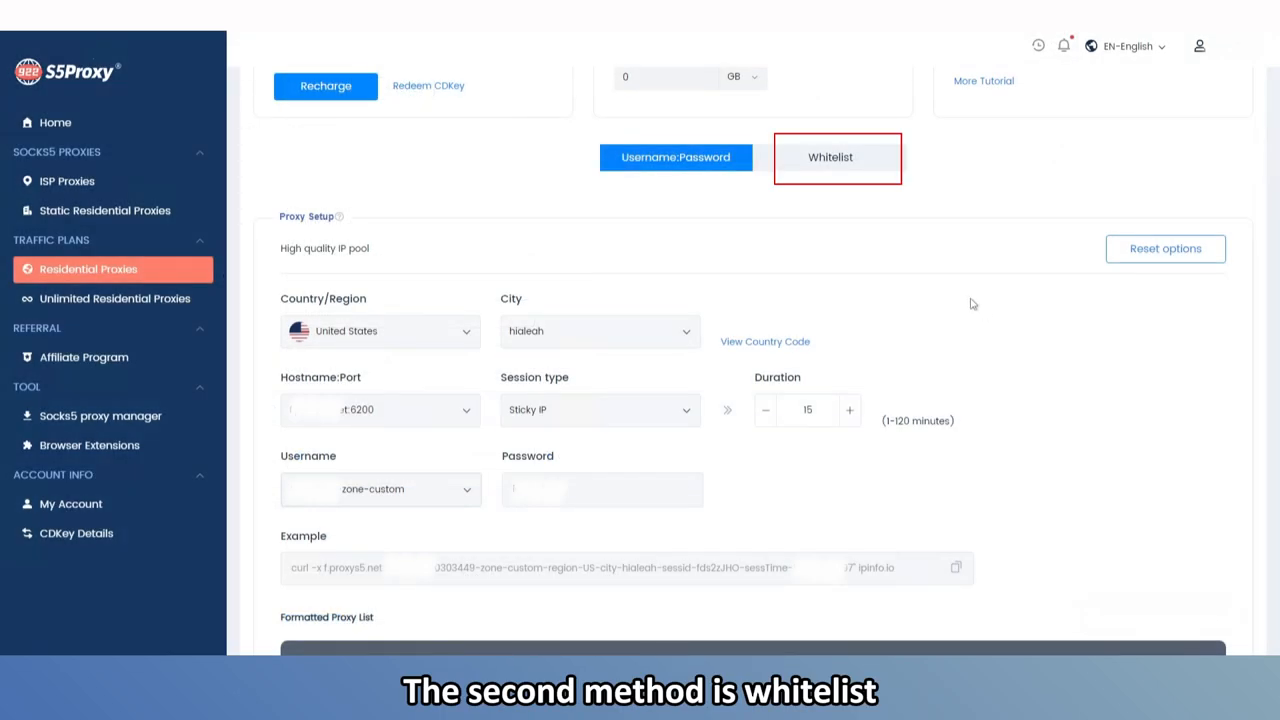
# Step: Save a whitelist entry for United States, hialeah (15-minute sticky) and copy its hostname:port
pyautogui.click(830, 157)
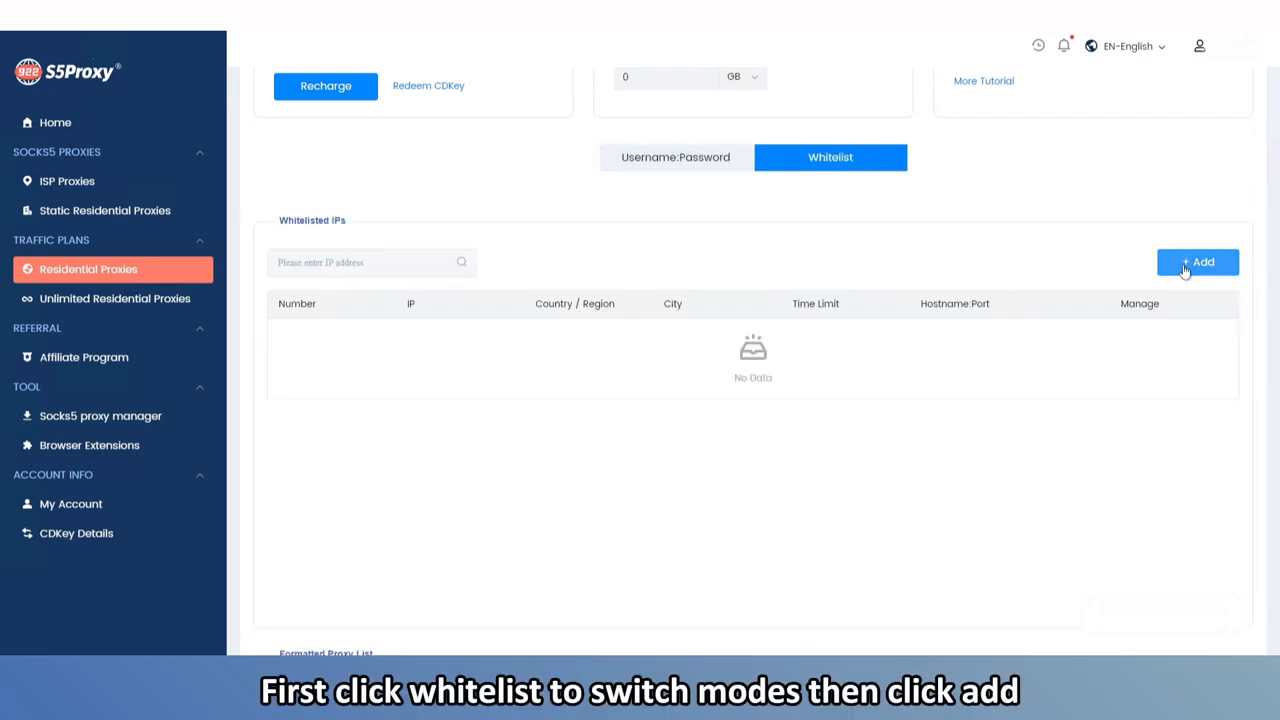
pyautogui.click(1197, 261)
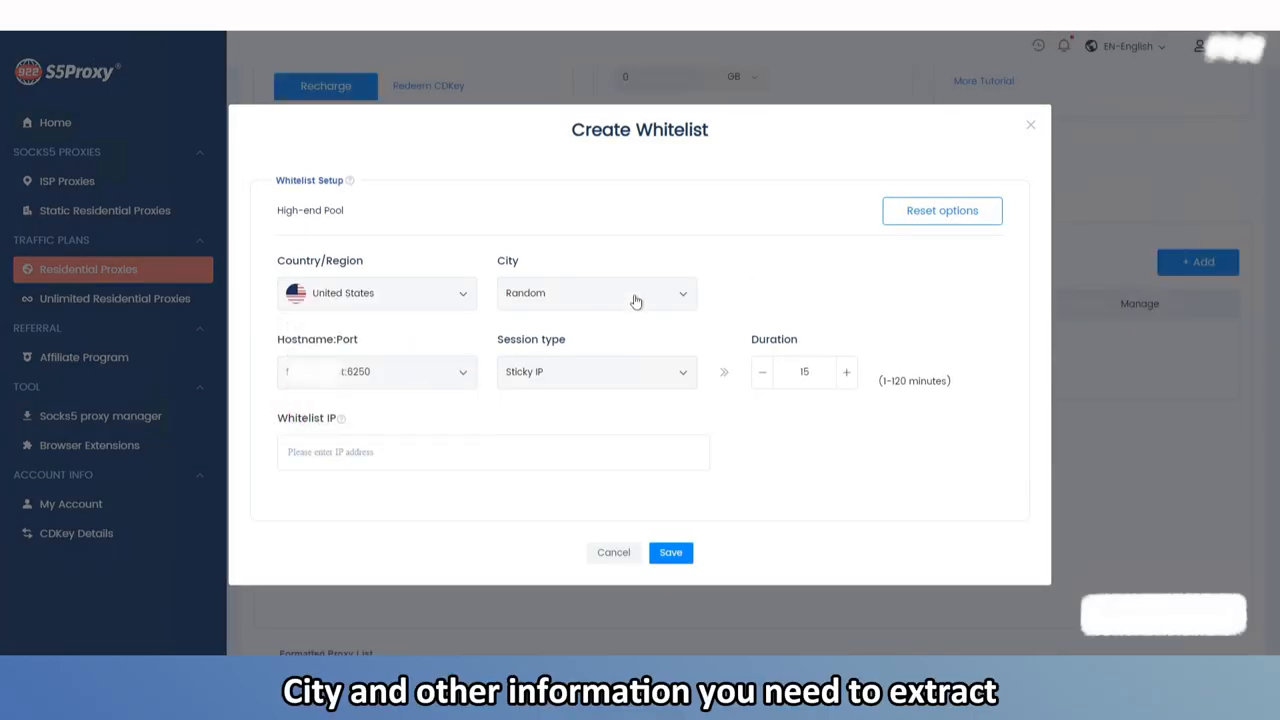
pyautogui.click(596, 293)
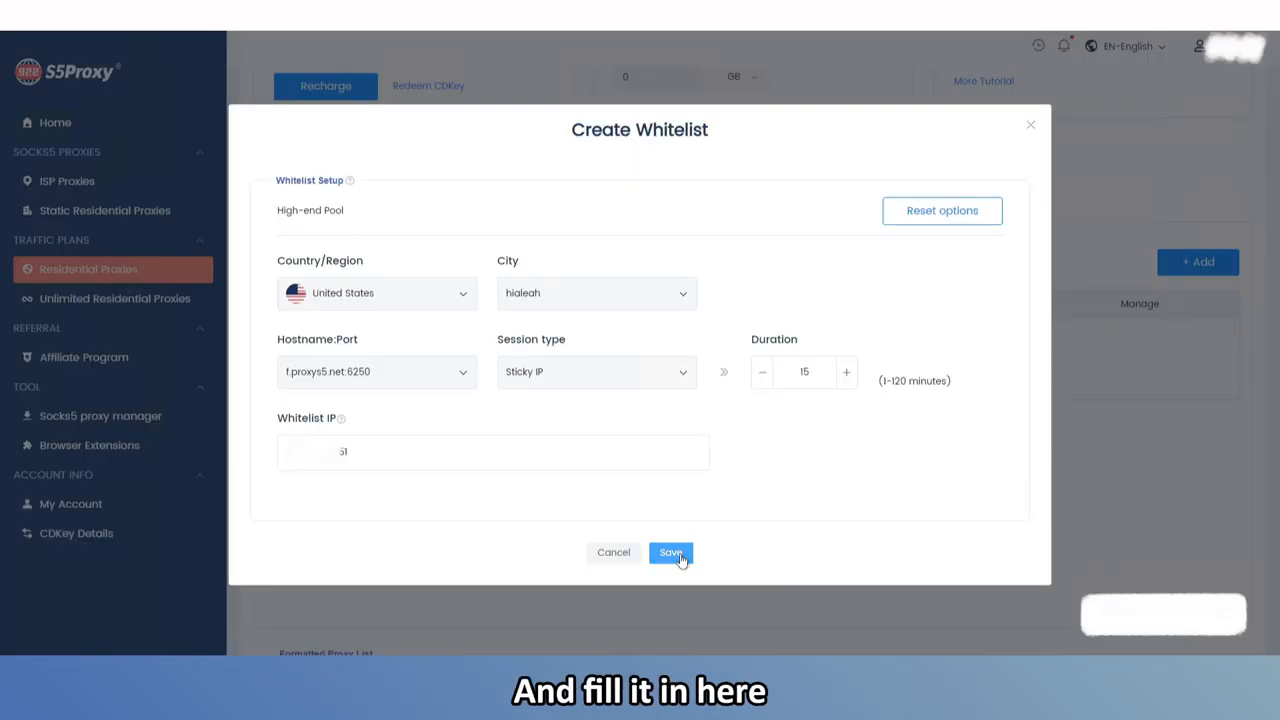
pyautogui.click(670, 552)
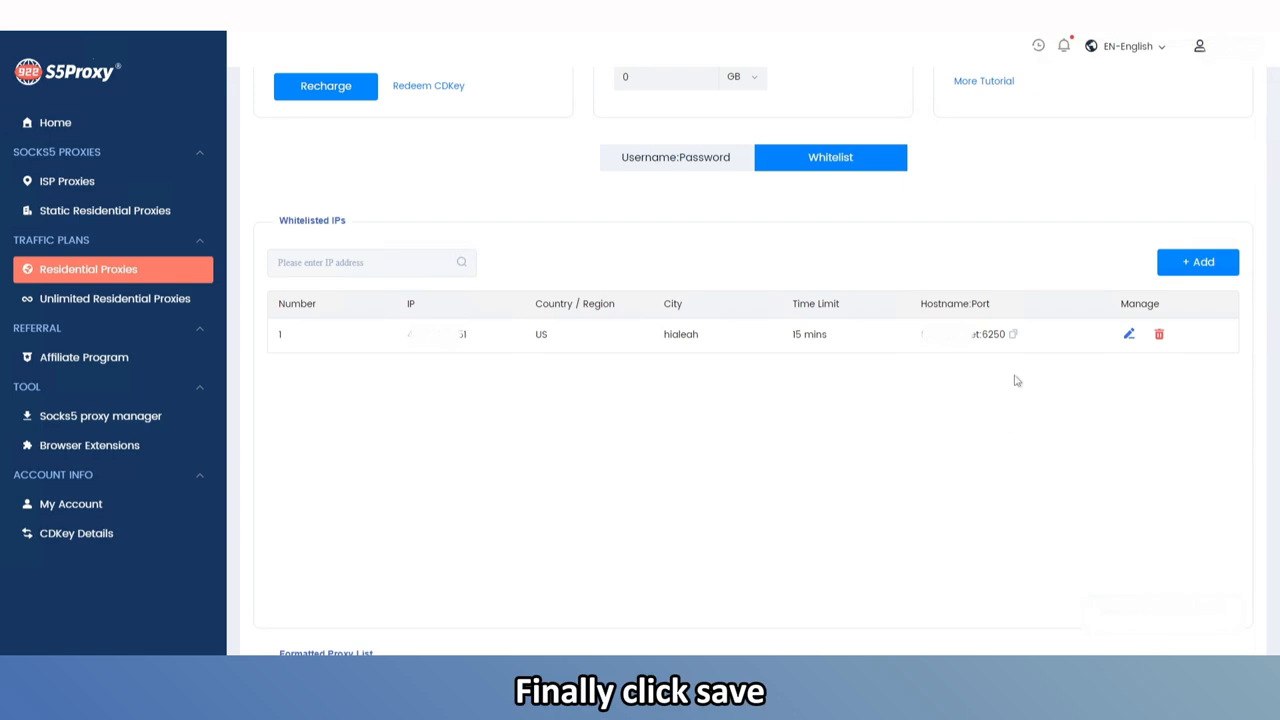
pyautogui.click(1012, 334)
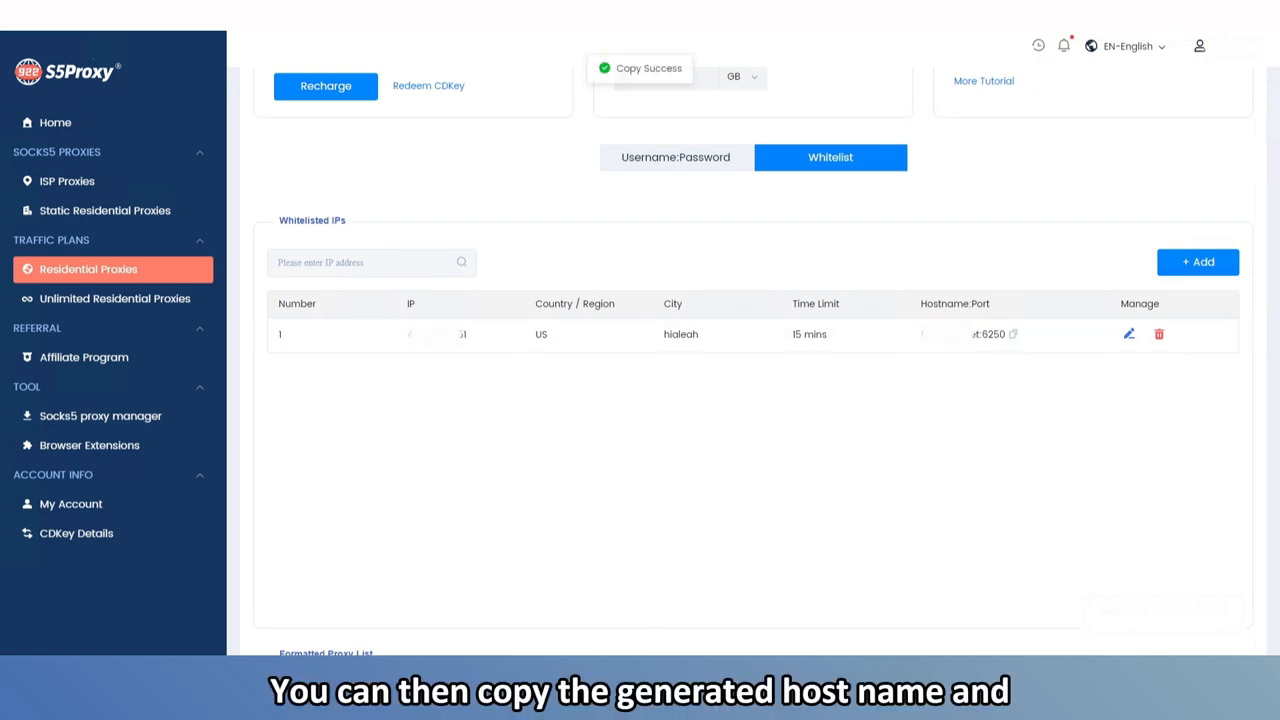